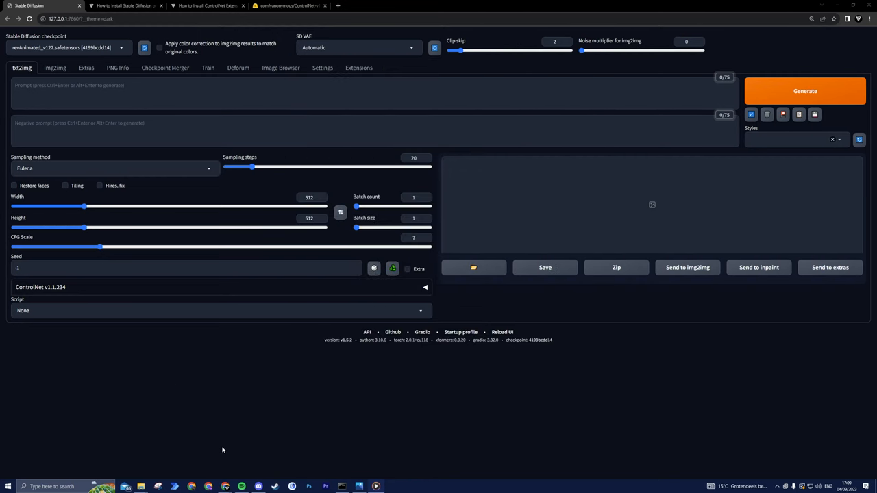
Step: Scroll through the current Next Diffusion guide page
{"action": "left_click", "coordinate": [805, 91]}
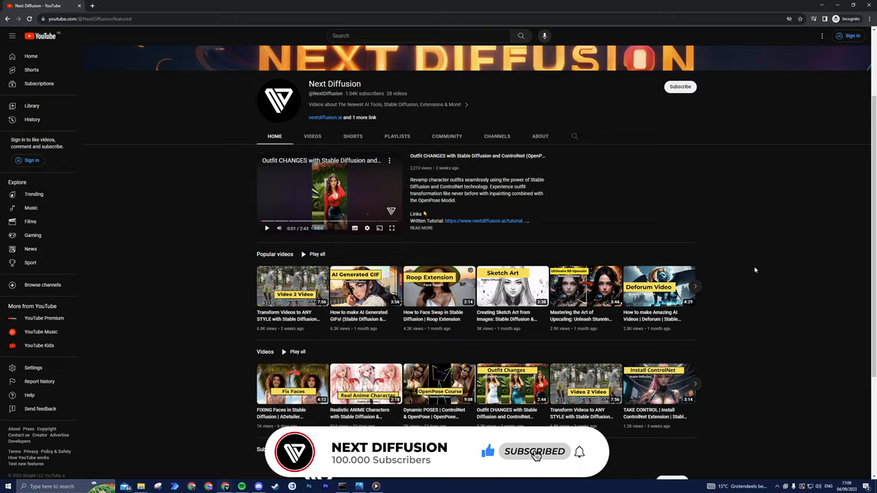
{"action": "scroll", "scroll_direction": "down", "scroll_amount": 3}
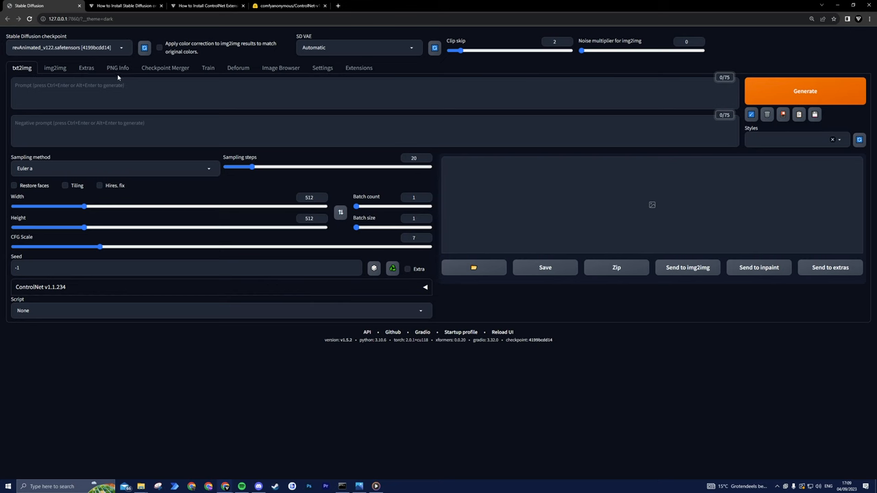
Step: Read down the Stable Diffusion Windows installation tutorial toward the ControlNet guide
{"action": "left_click", "coordinate": [126, 5]}
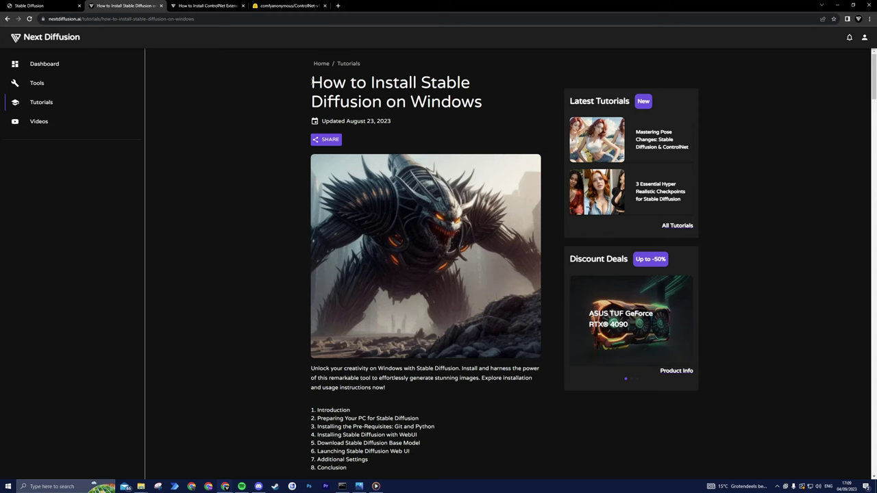
{"action": "scroll", "scroll_direction": "down", "scroll_amount": 3}
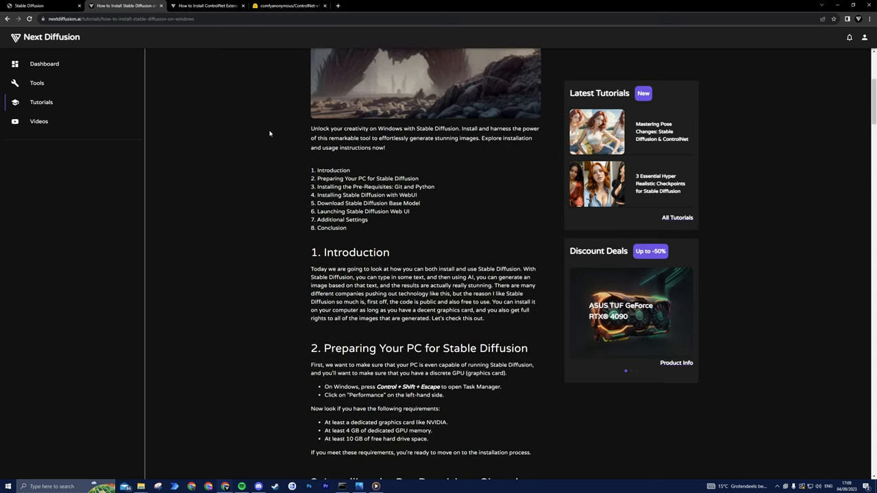
{"action": "scroll", "scroll_direction": "down", "scroll_amount": 3}
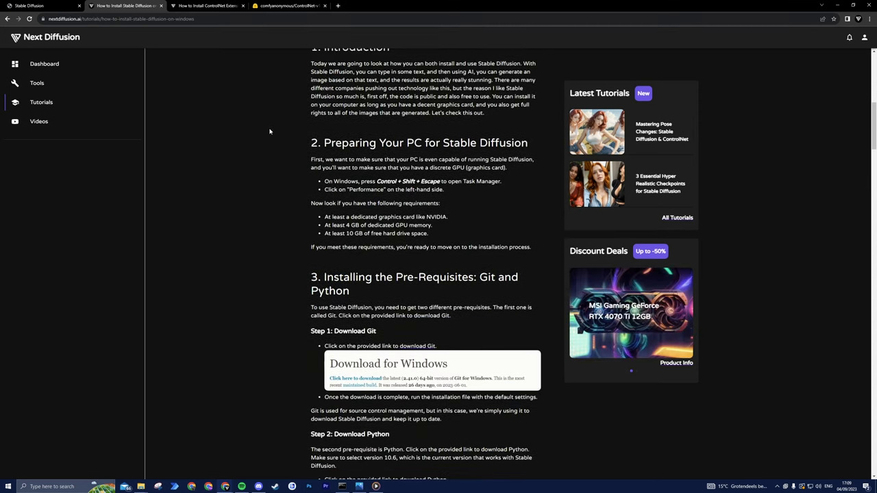
{"action": "scroll", "scroll_direction": "down", "scroll_amount": 3}
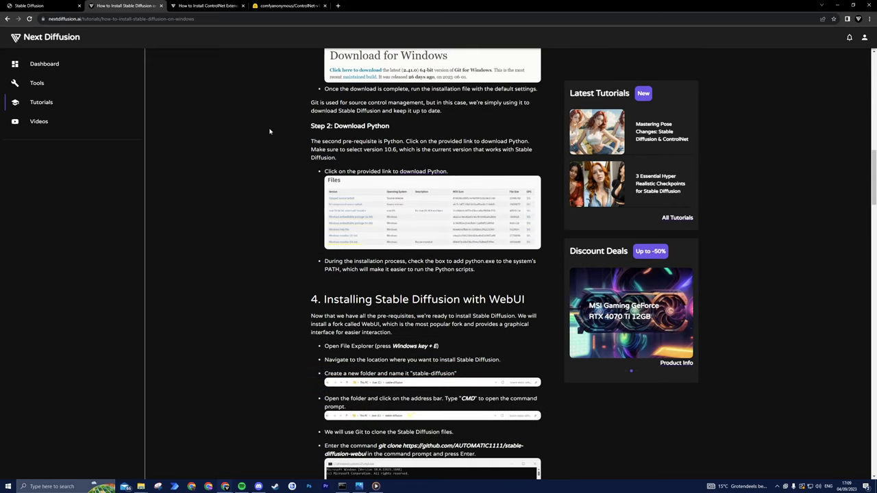
{"action": "scroll", "scroll_direction": "down", "scroll_amount": 3}
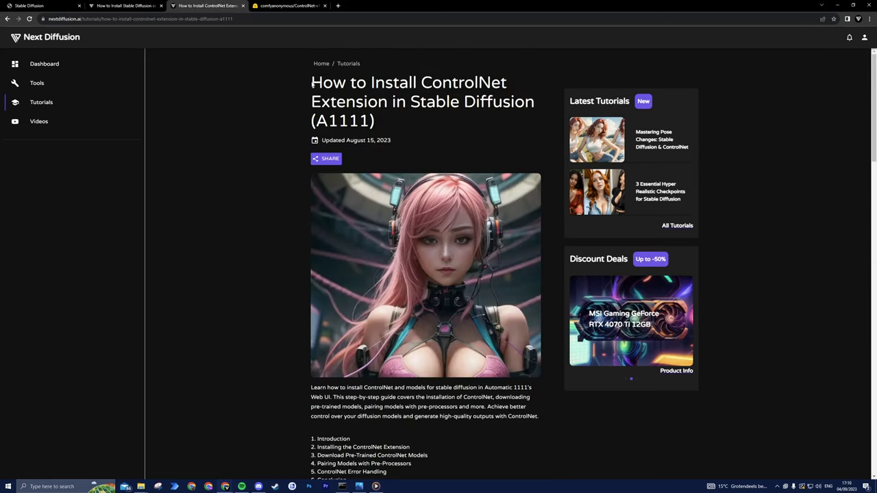
{"action": "scroll", "scroll_direction": "down", "scroll_amount": 3}
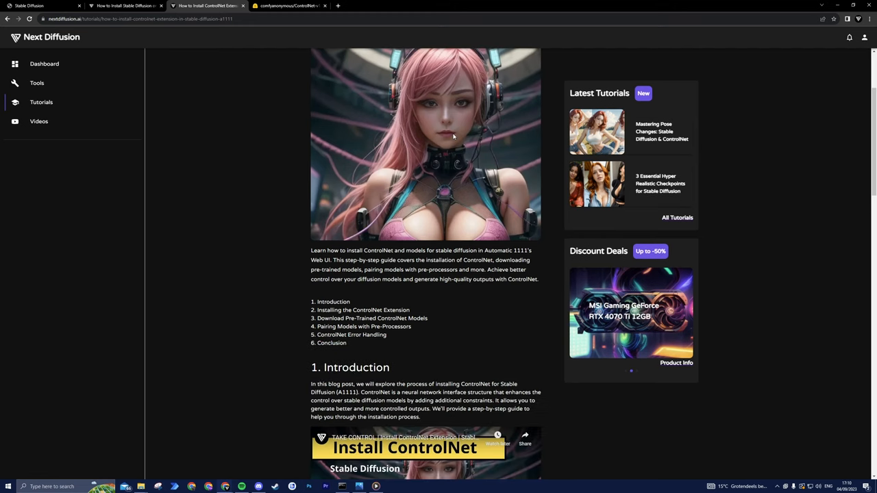
{"action": "scroll", "scroll_direction": "down", "scroll_amount": 3}
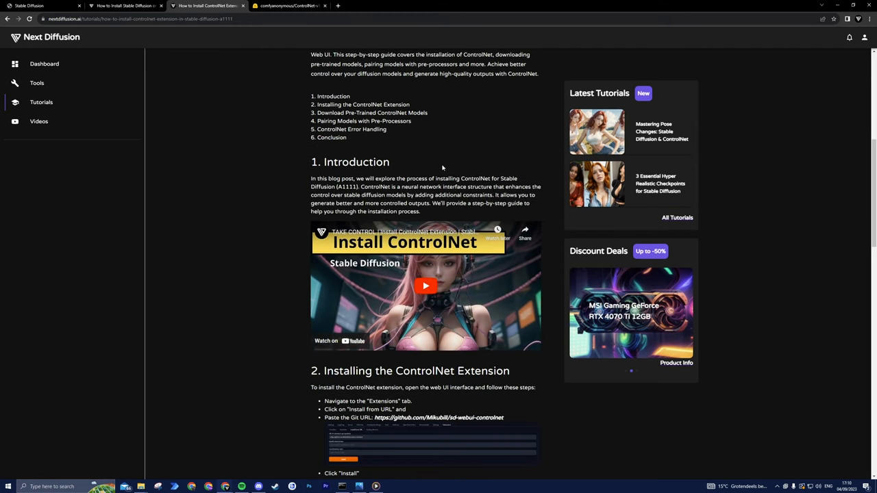
{"action": "scroll", "scroll_direction": "down", "scroll_amount": 3}
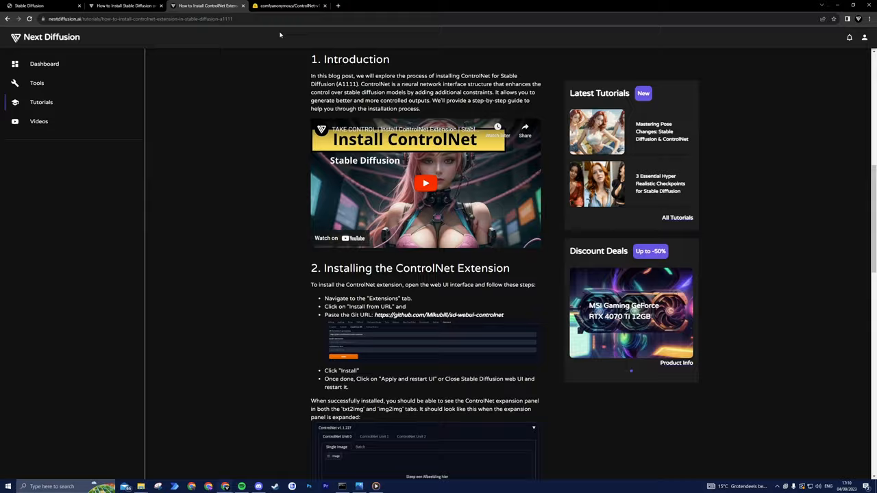
{"action": "left_click", "coordinate": [288, 5]}
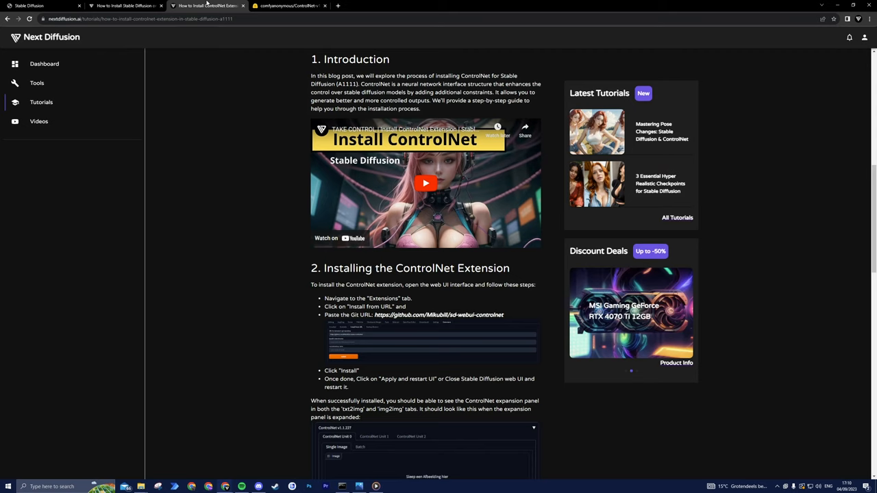
Step: Return to the Stable Diffusion web UI showing the empty txt2img page with ControlNet v1.1.234
{"action": "left_click", "coordinate": [41, 6]}
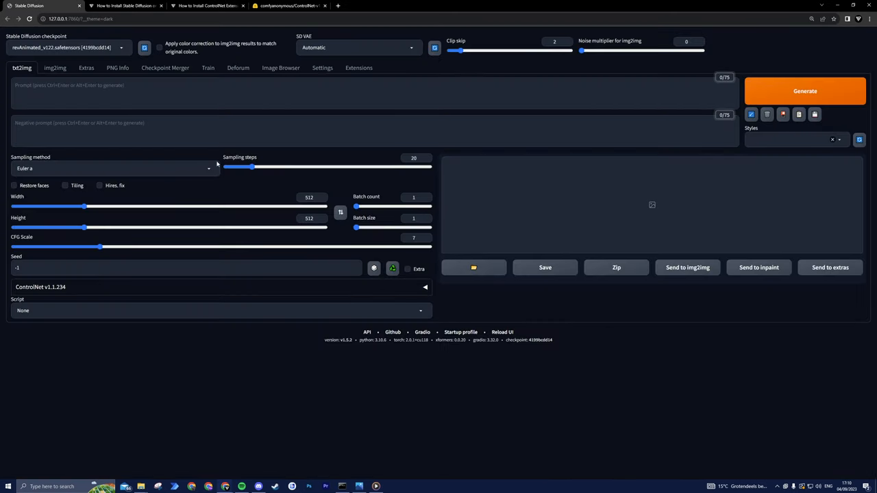
{"action": "mouse_move", "coordinate": [204, 384]}
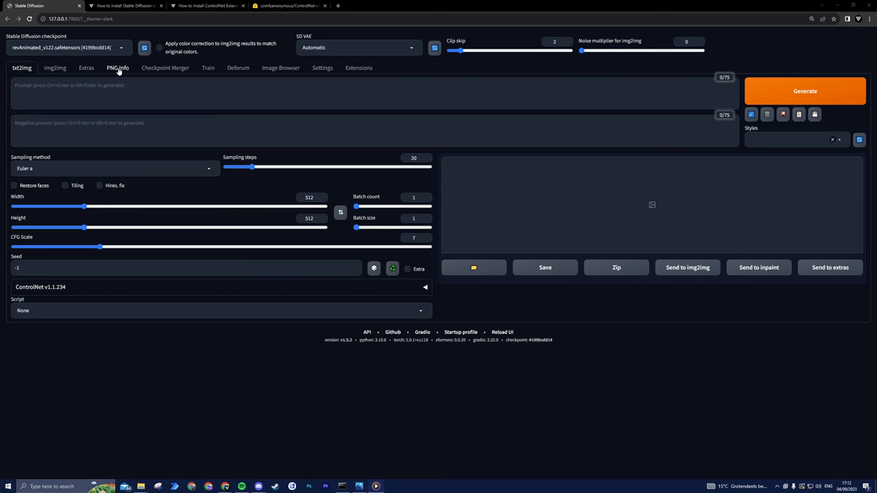
Step: Read the red-haired woman image in PNG Info and send her prompt and settings to txt2img
{"action": "left_click", "coordinate": [118, 67]}
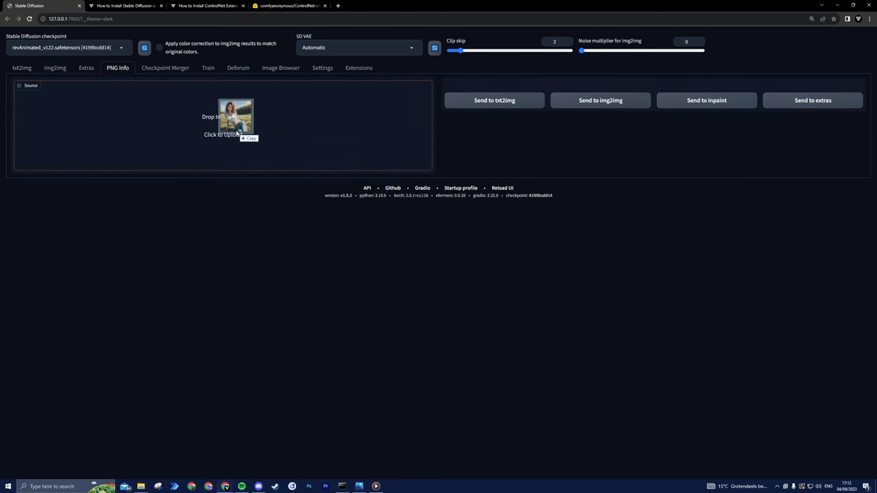
{"action": "left_click", "coordinate": [235, 116]}
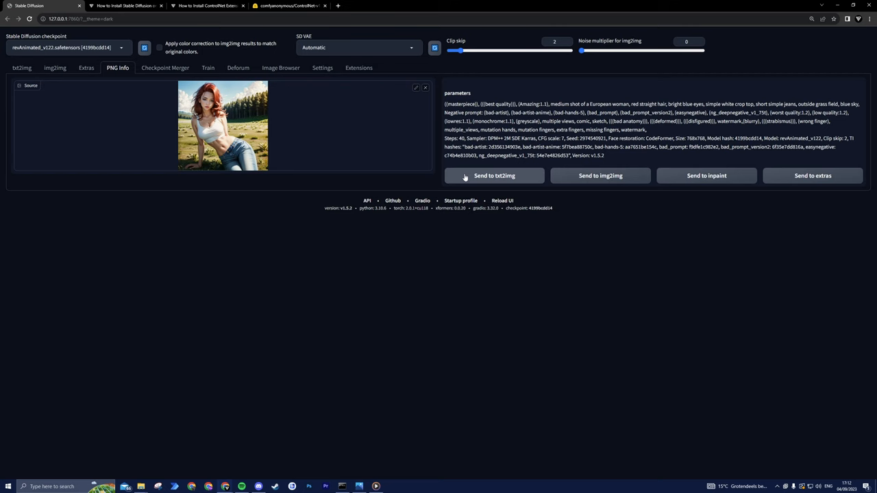
{"action": "left_click", "coordinate": [493, 175]}
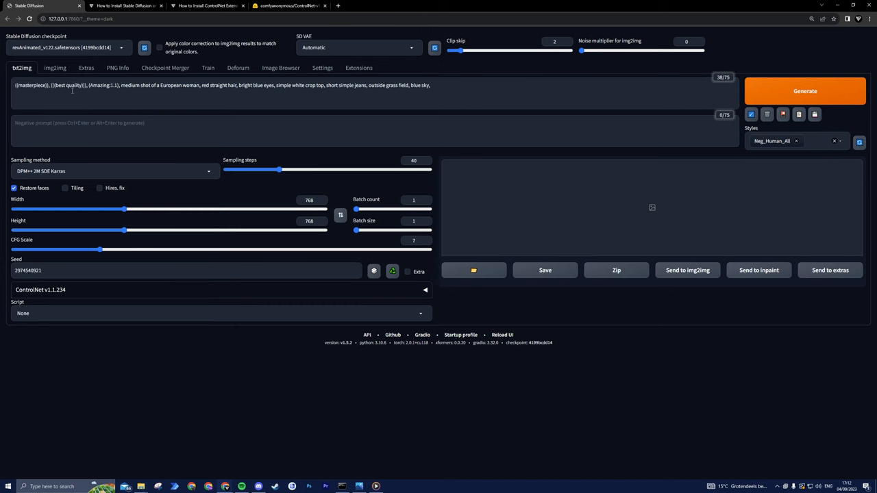
{"action": "left_click", "coordinate": [55, 67]}
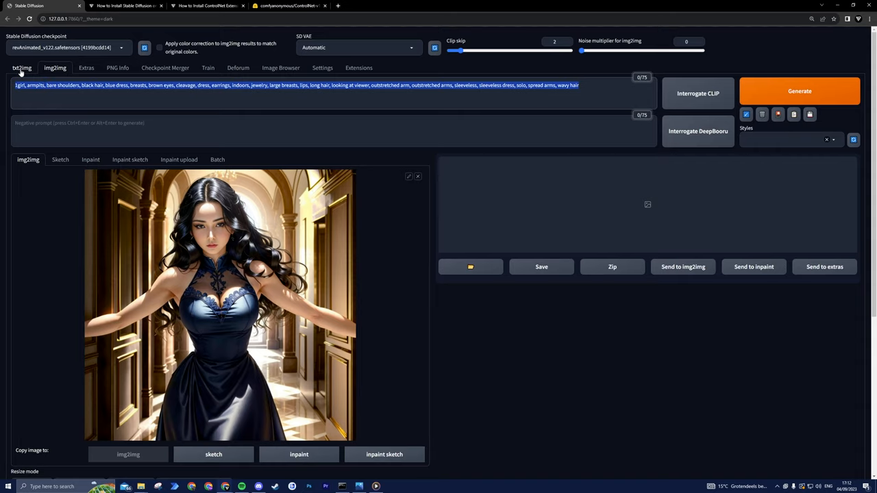
Step: Review the sampler list and keep DPM++ 2M SDE Karras as the sampling method
{"action": "left_click", "coordinate": [171, 130]}
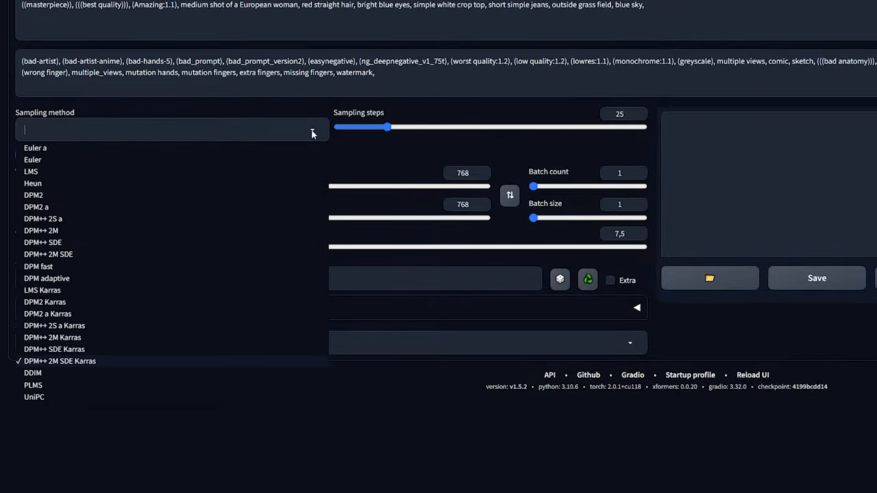
{"action": "mouse_move", "coordinate": [52, 185]}
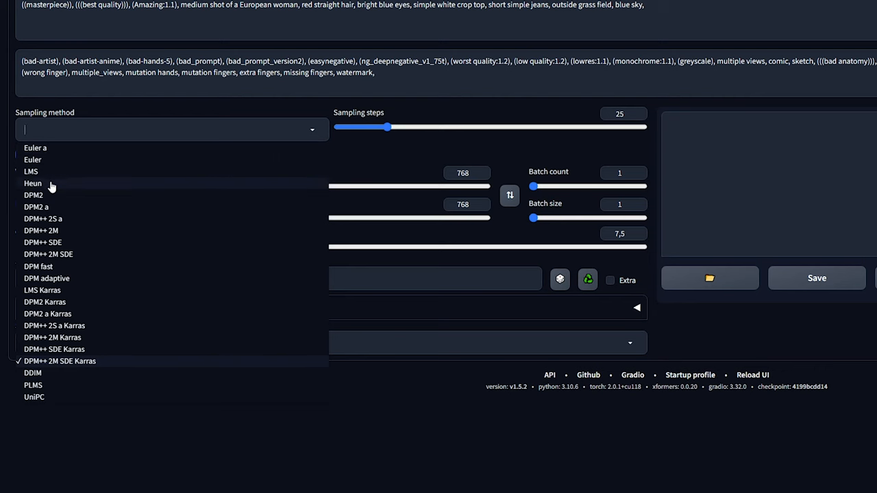
{"action": "mouse_move", "coordinate": [43, 373]}
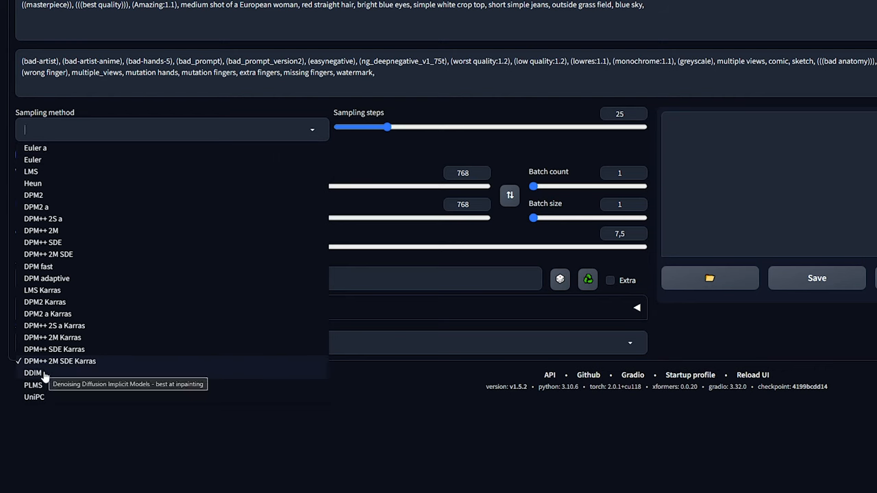
{"action": "mouse_move", "coordinate": [108, 365]}
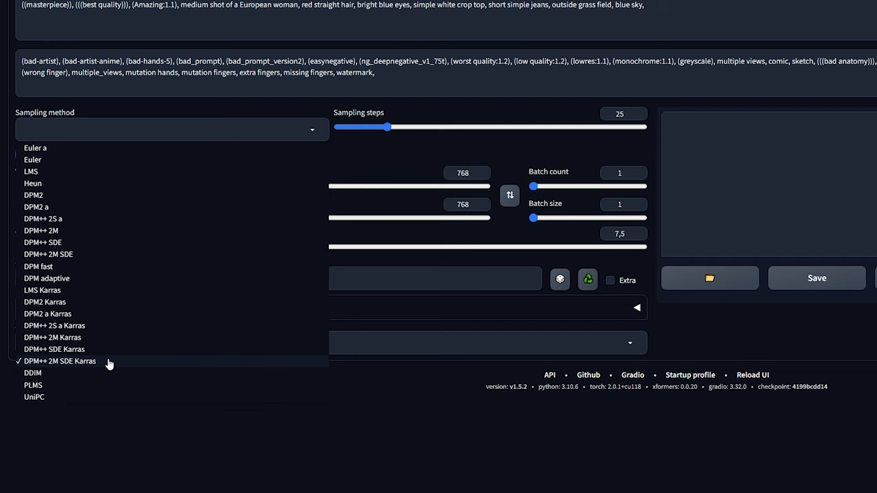
{"action": "left_click", "coordinate": [61, 362]}
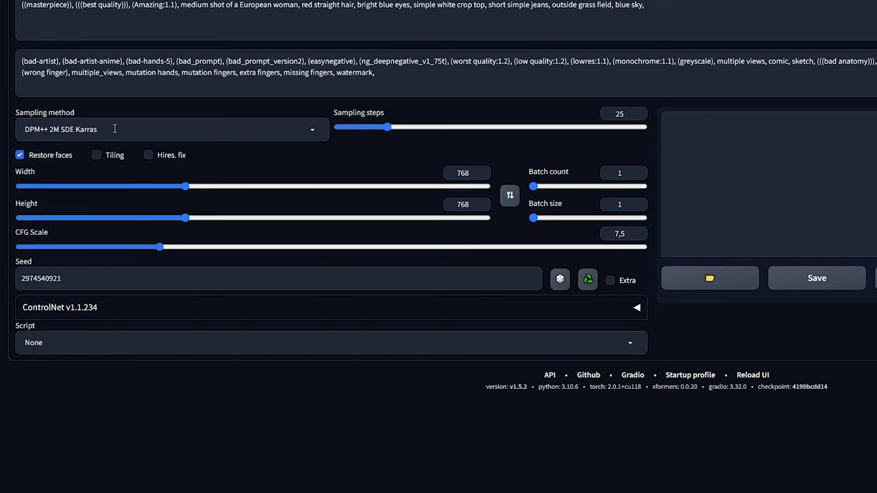
{"action": "mouse_move", "coordinate": [493, 169]}
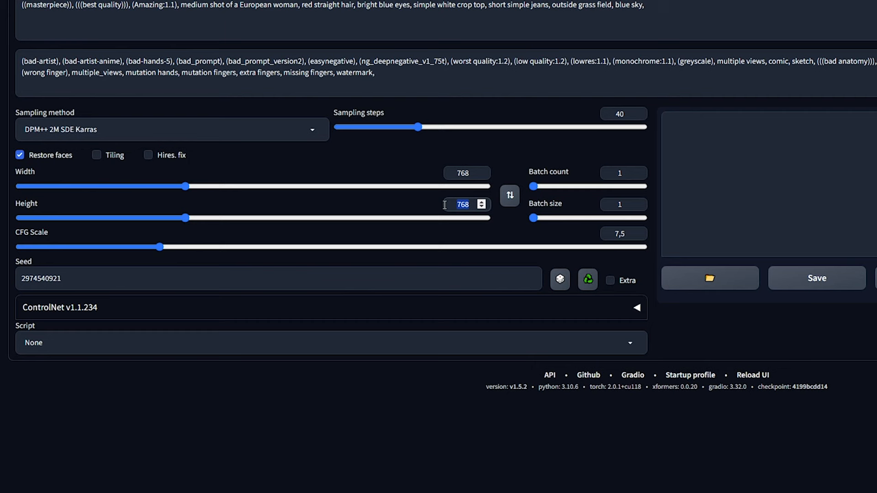
{"action": "mouse_move", "coordinate": [391, 163]}
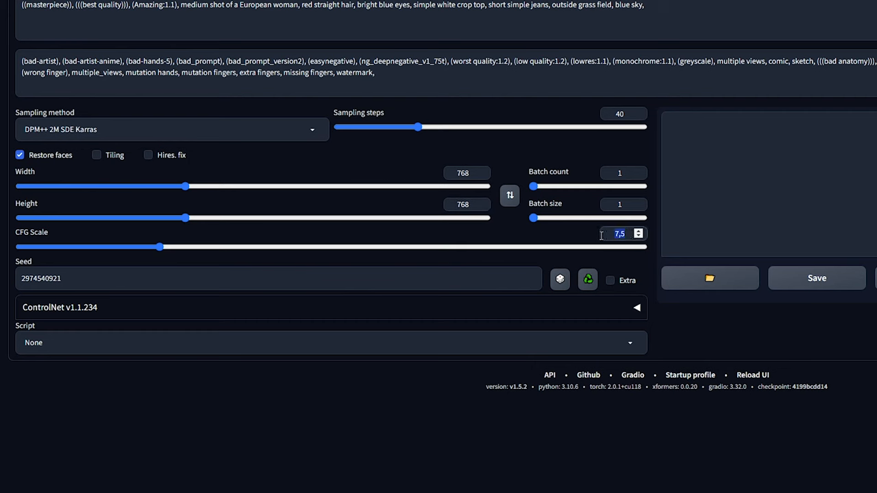
Step: Raise Sampling steps to 40, keeping 768×768 and CFG 7.5
{"action": "left_click_drag", "start_coordinate": [161, 247], "coordinate": [151, 247]}
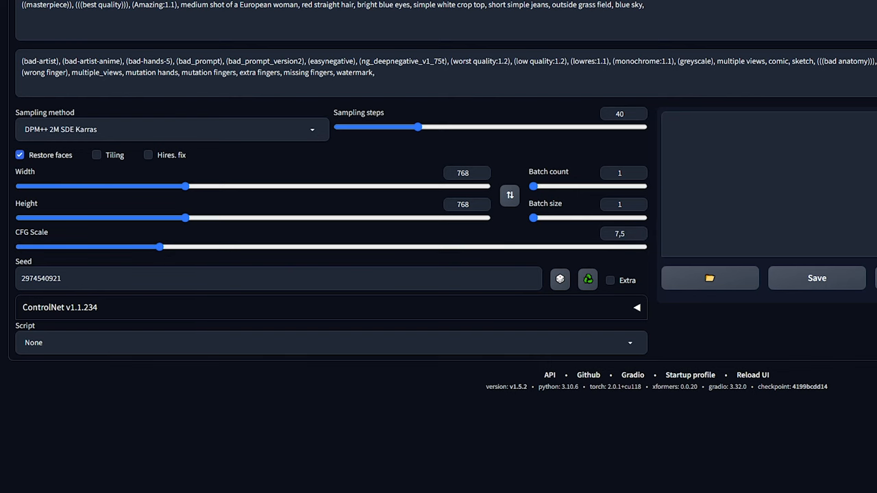
{"action": "mouse_move", "coordinate": [633, 315]}
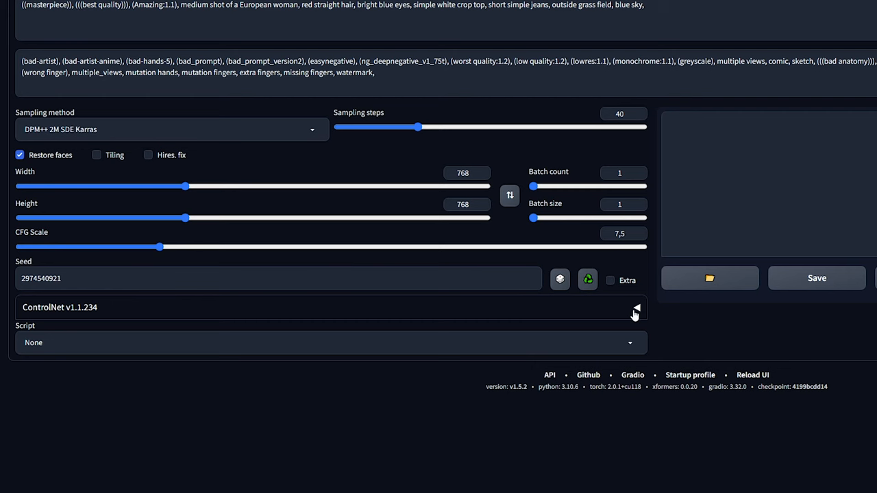
Step: Enable ControlNet Unit 0 with the red-haired woman image using the Reference control type
{"action": "left_click", "coordinate": [636, 307]}
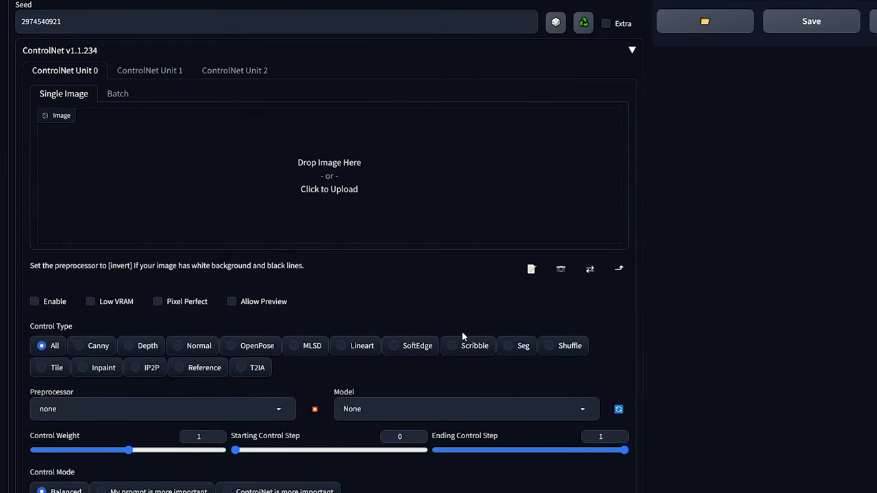
{"action": "scroll", "scroll_direction": "down", "scroll_amount": 3}
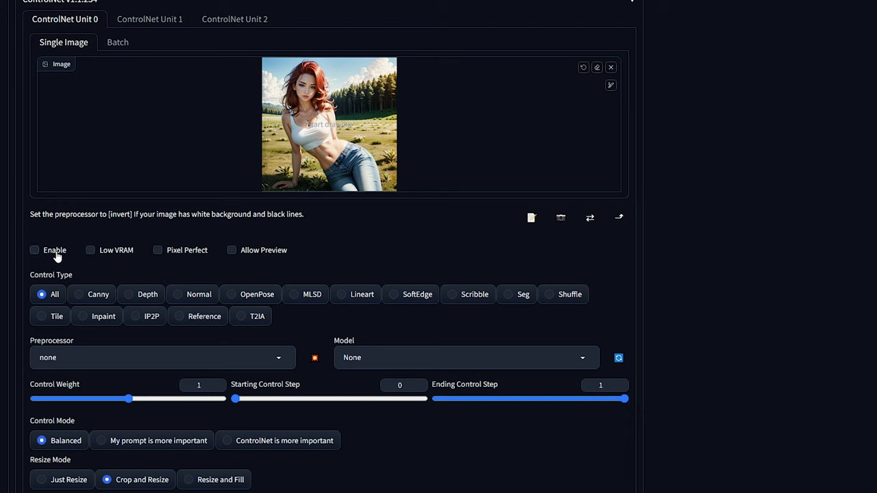
{"action": "left_click", "coordinate": [34, 251]}
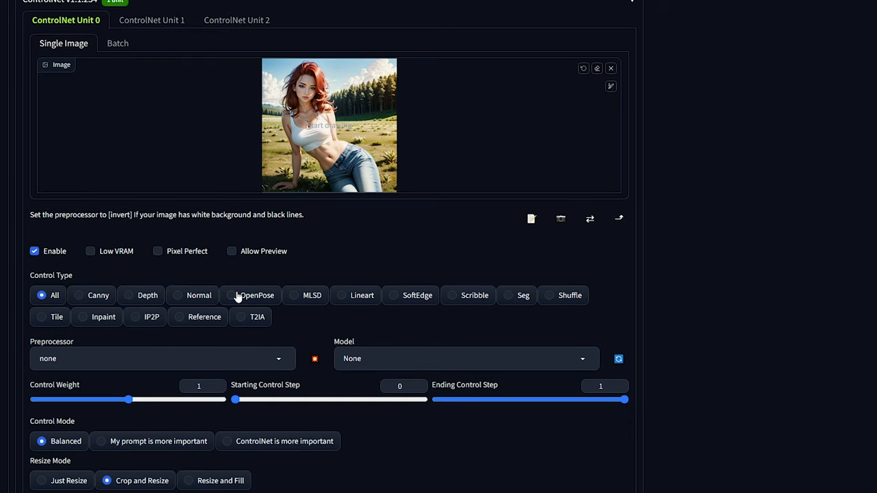
{"action": "left_click", "coordinate": [180, 317]}
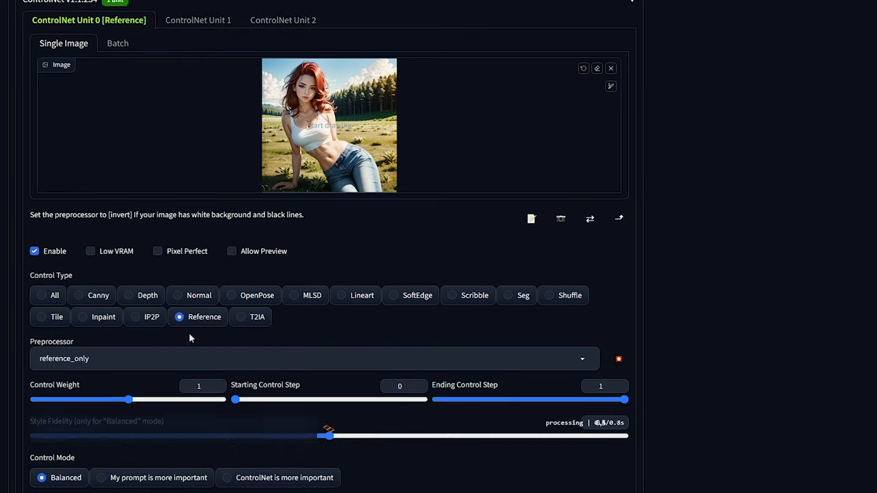
Step: Raise Unit 0's control weight to 1.5 and move to Unit 1 holding the pose skeleton
{"action": "left_click_drag", "start_coordinate": [128, 400], "coordinate": [134, 400]}
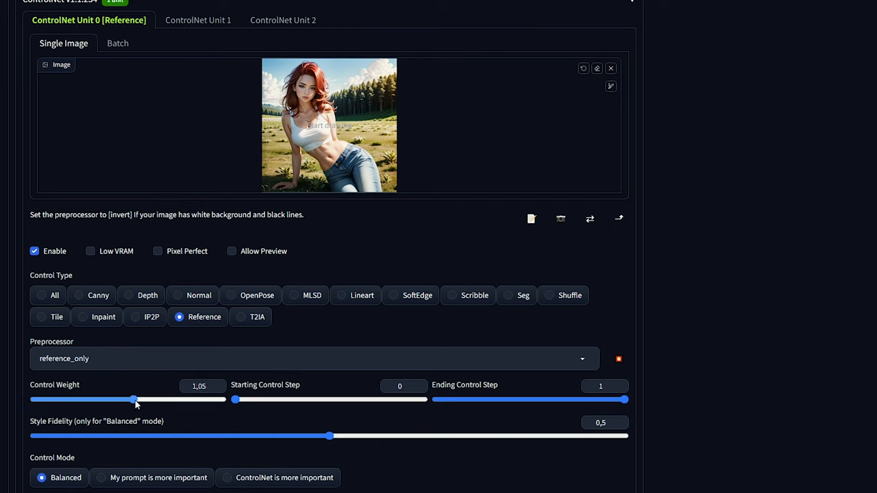
{"action": "left_click_drag", "start_coordinate": [134, 400], "coordinate": [177, 400]}
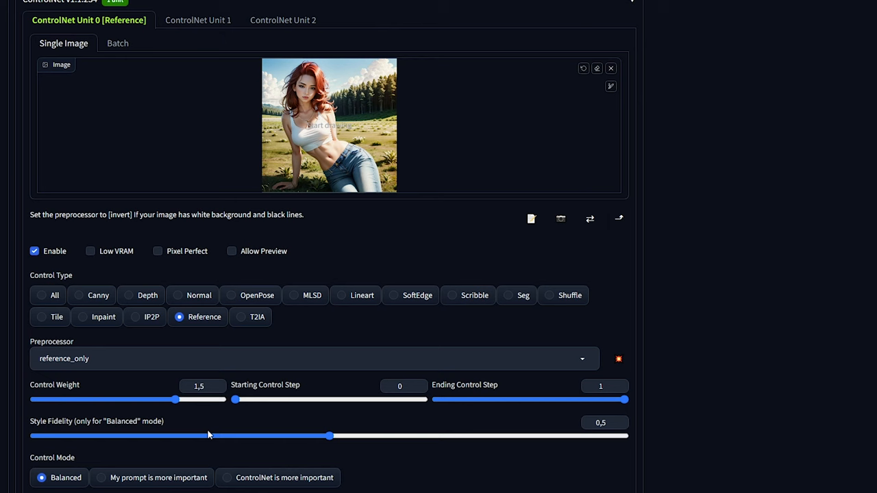
{"action": "left_click", "coordinate": [227, 477]}
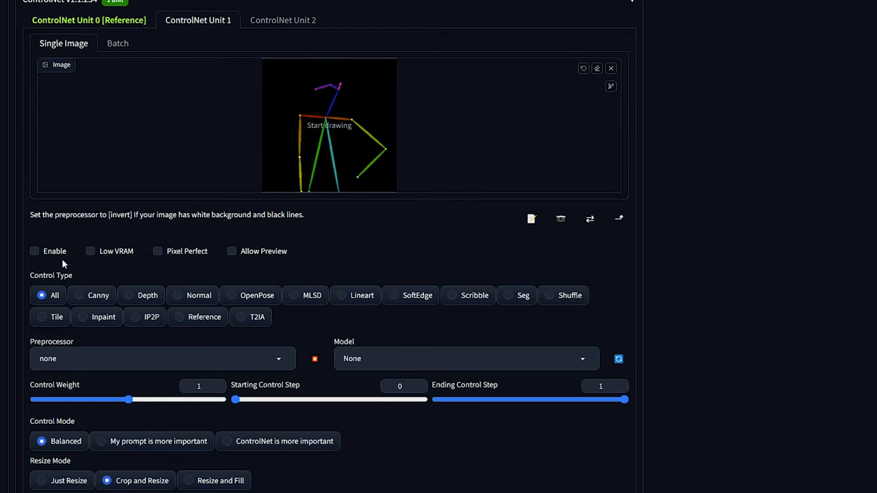
Step: Enable ControlNet Unit 1 as OpenPose with the preprocessor set to none
{"action": "left_click", "coordinate": [34, 251]}
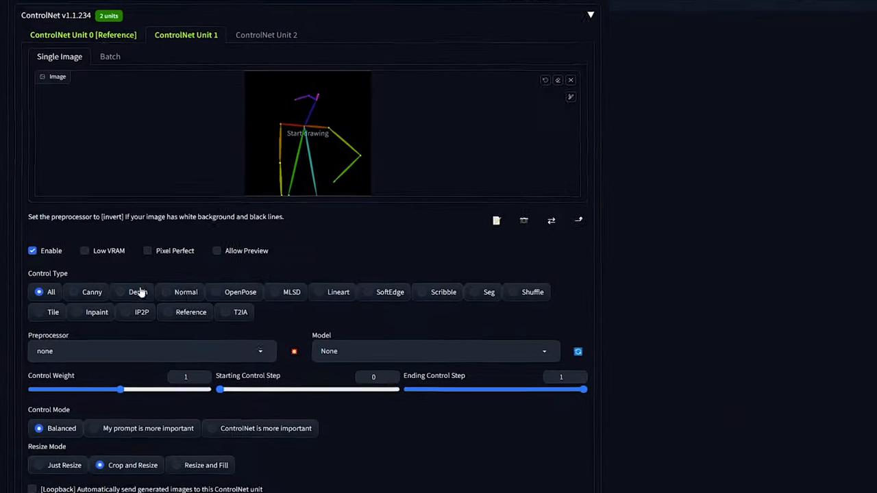
{"action": "left_click", "coordinate": [242, 292]}
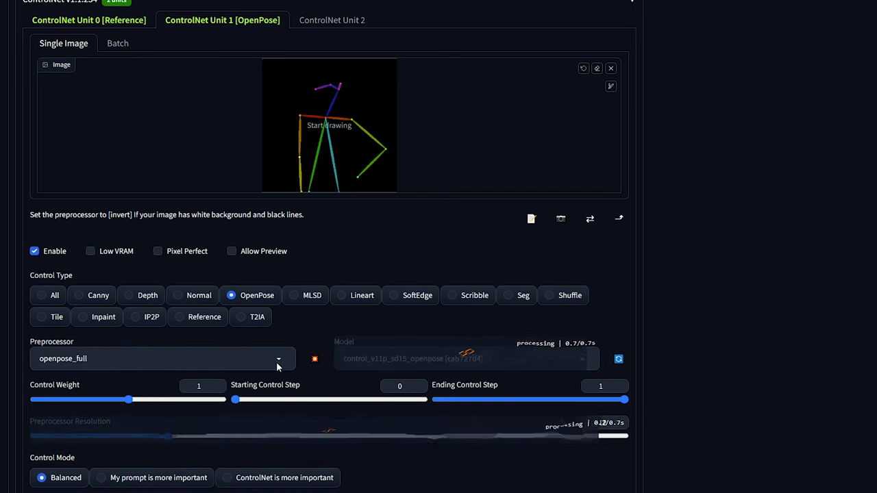
{"action": "left_click", "coordinate": [277, 359]}
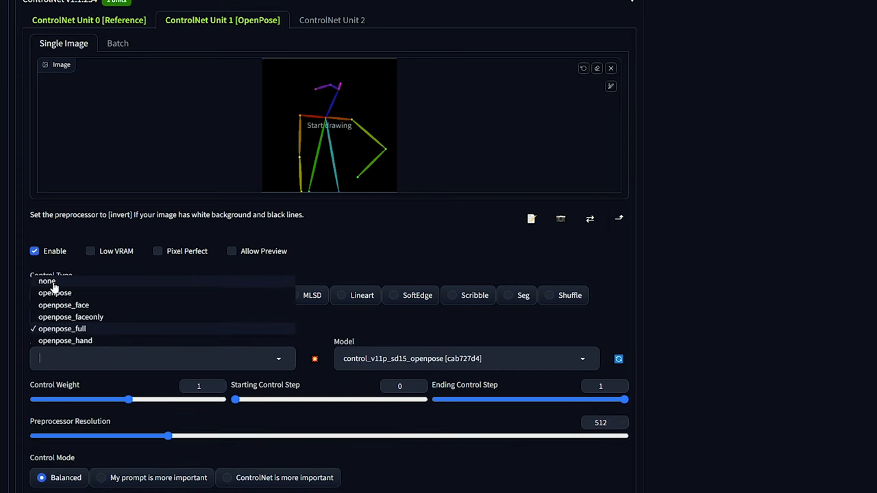
{"action": "left_click", "coordinate": [47, 281]}
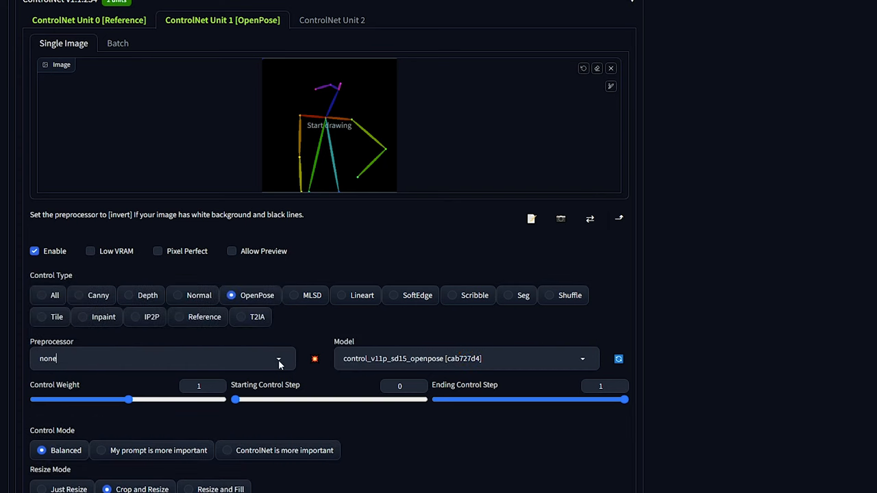
Step: Keep the control_v11p_sd15_openpose model and set Starting Control Step to 0.1
{"action": "left_click", "coordinate": [280, 359]}
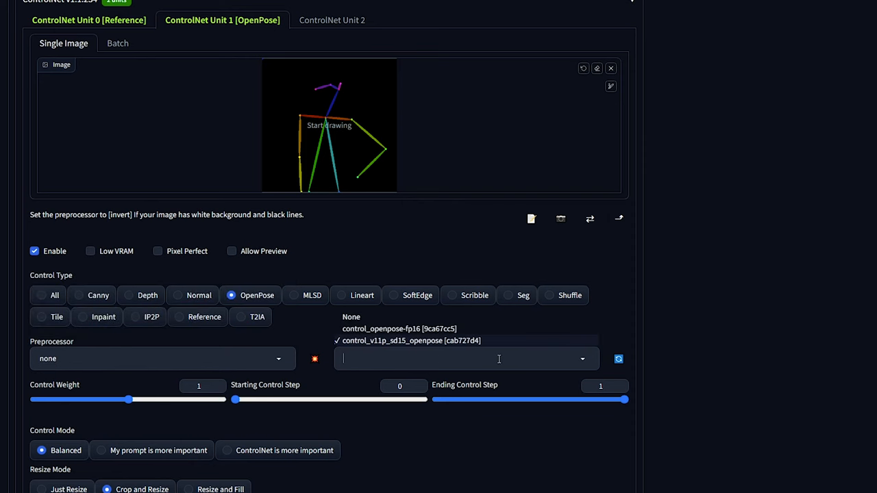
{"action": "left_click", "coordinate": [411, 339]}
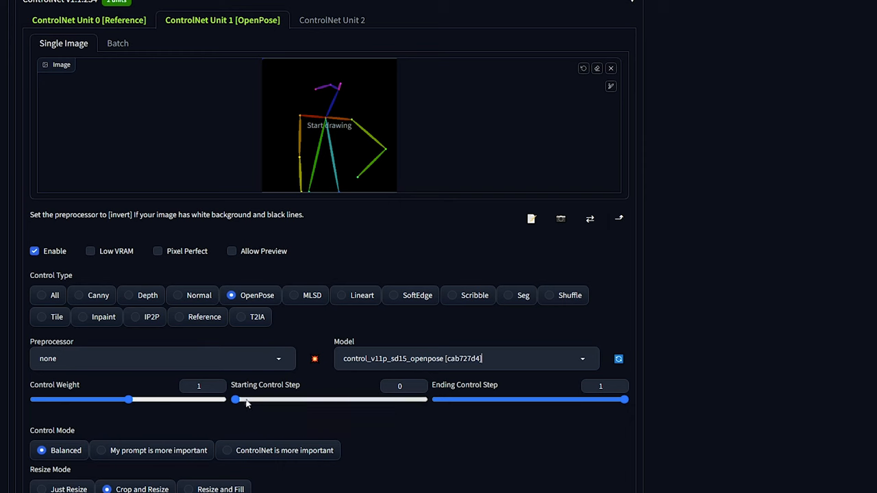
{"action": "left_click_drag", "start_coordinate": [235, 400], "coordinate": [255, 400]}
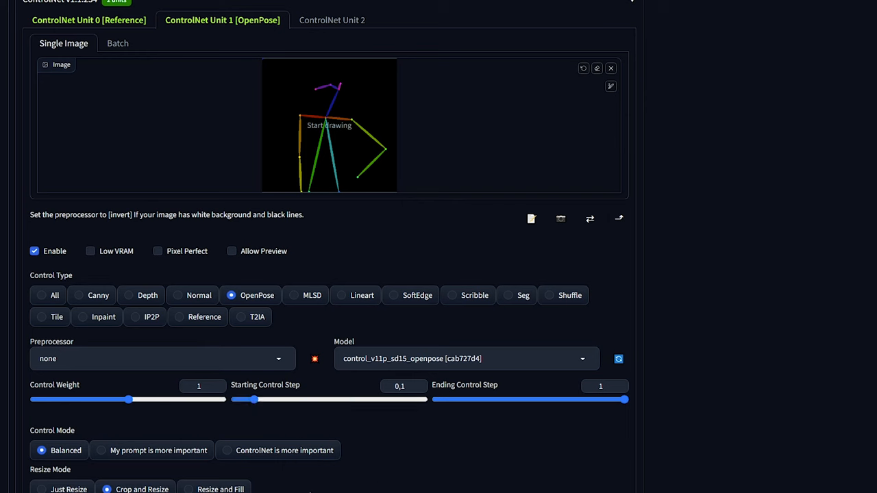
{"action": "mouse_move", "coordinate": [102, 451]}
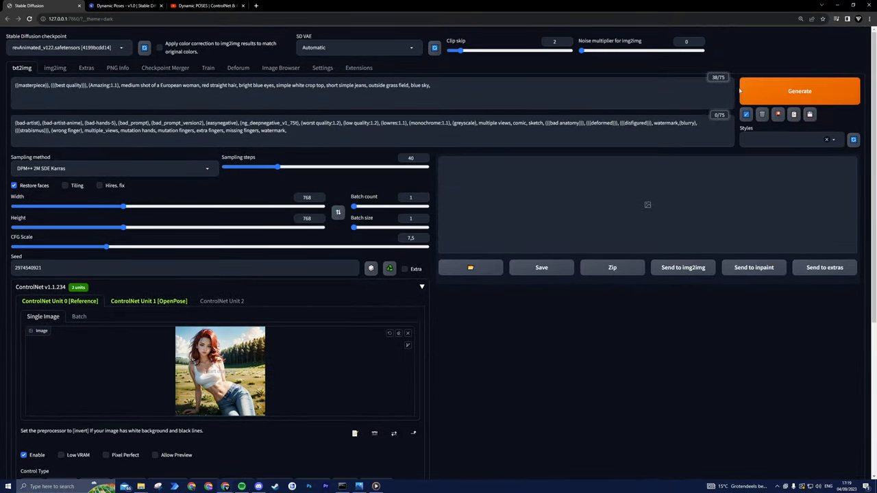
Step: Generate the red-haired woman in the new pose and view the result full size
{"action": "left_click", "coordinate": [800, 90]}
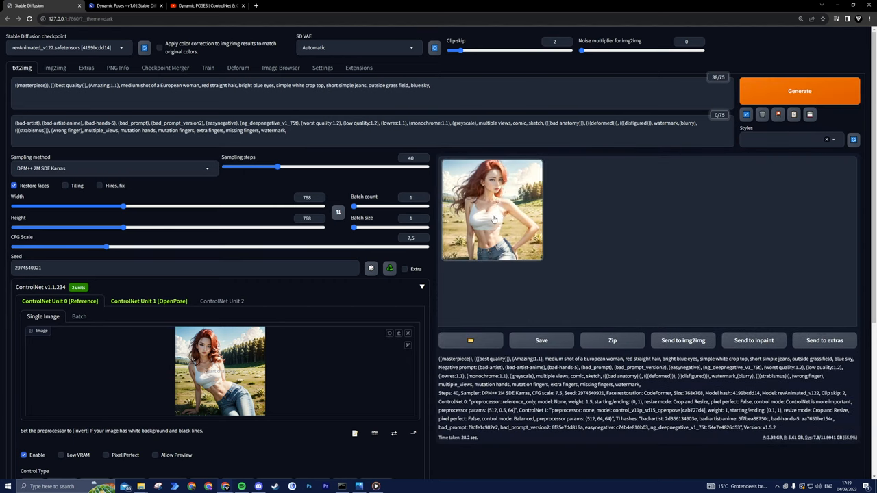
{"action": "left_click", "coordinate": [490, 208]}
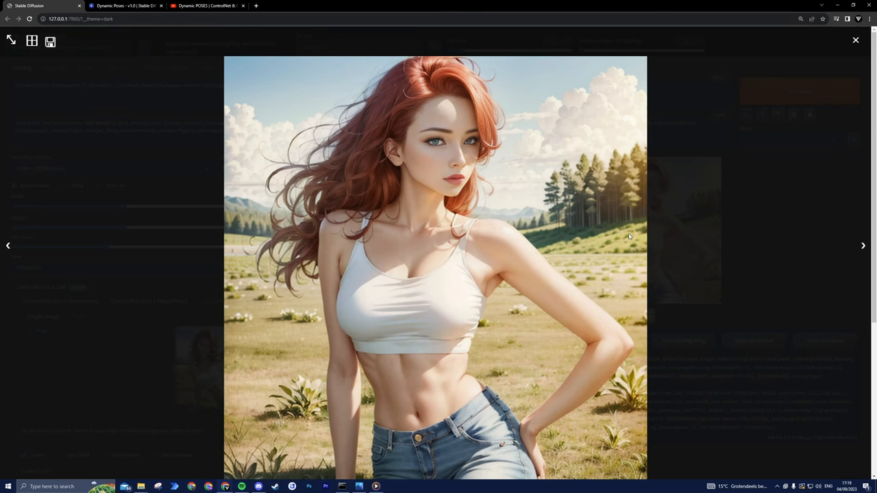